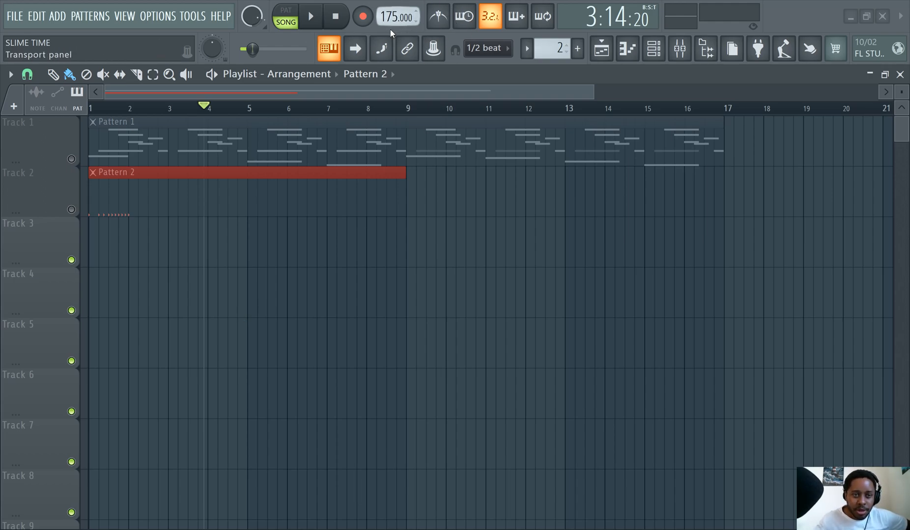
mouse_move(437, 16)
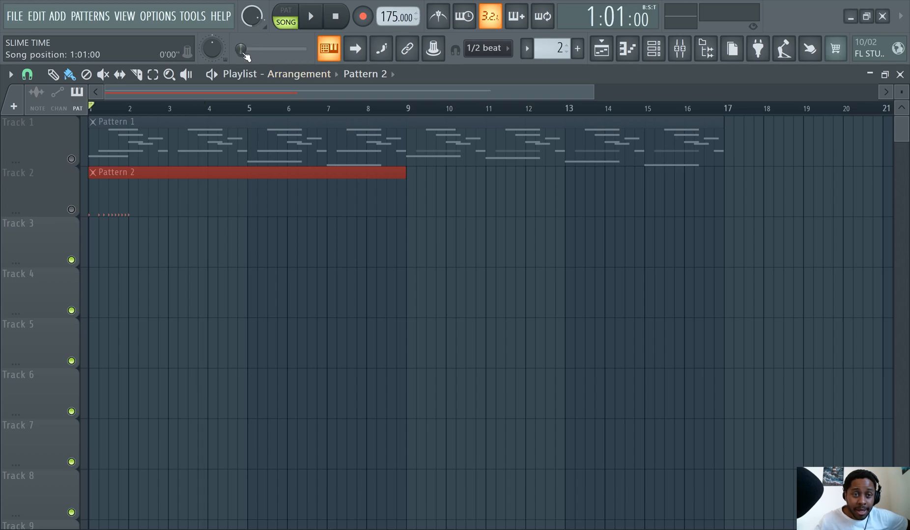
mouse_move(437, 17)
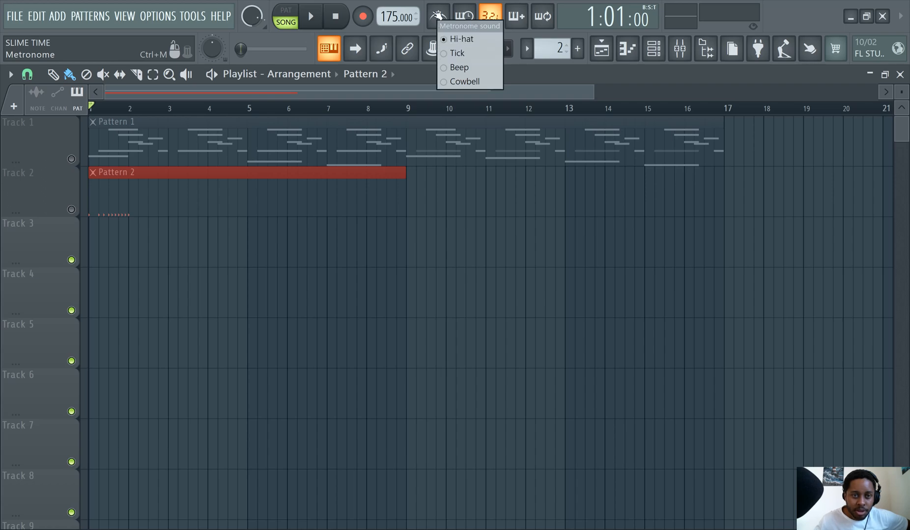
Turn the metronome on and play the arrangement at 175 BPM, then stop
left_click(309, 16)
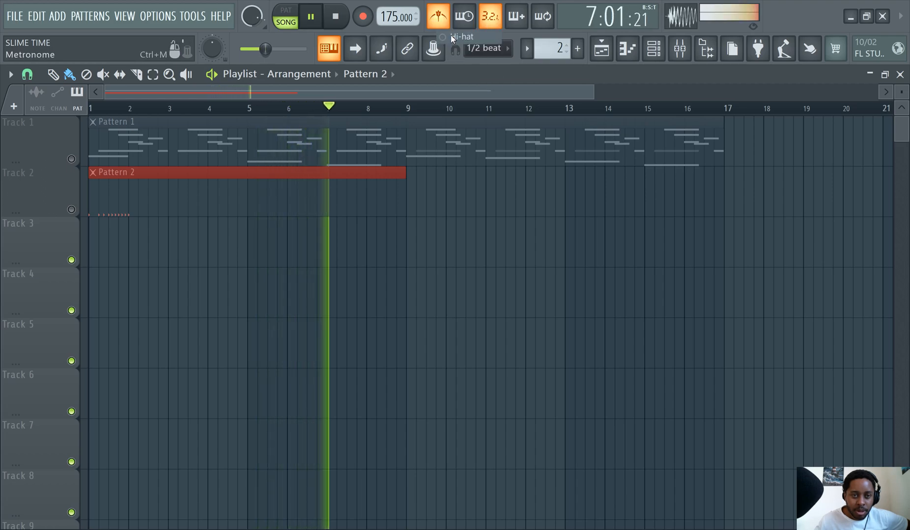
left_click(335, 15)
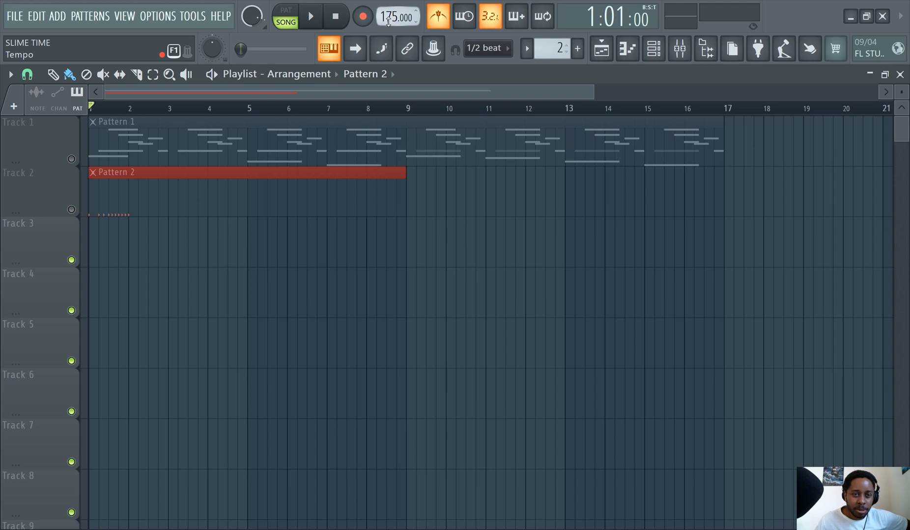
Lower the tempo to 110 BPM, unmute Track 1, and bring up the tempo options menu
left_click(310, 15)
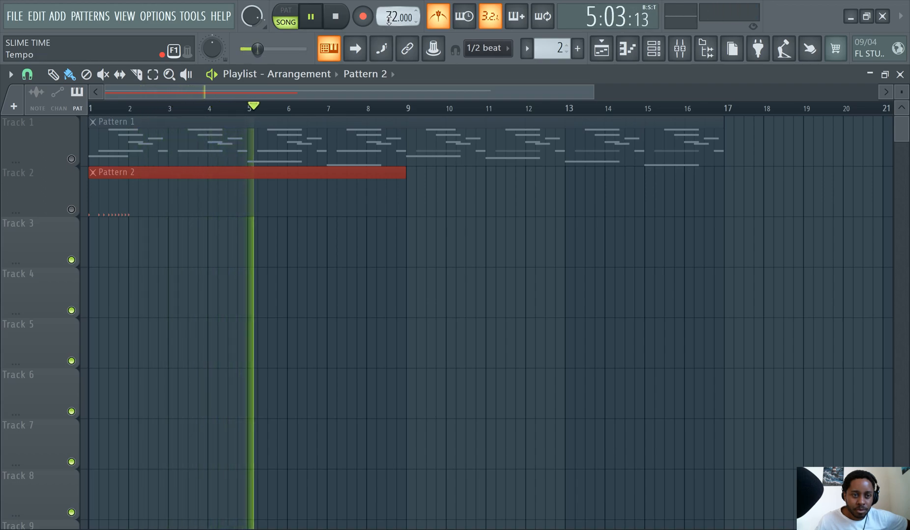
left_click(335, 16)
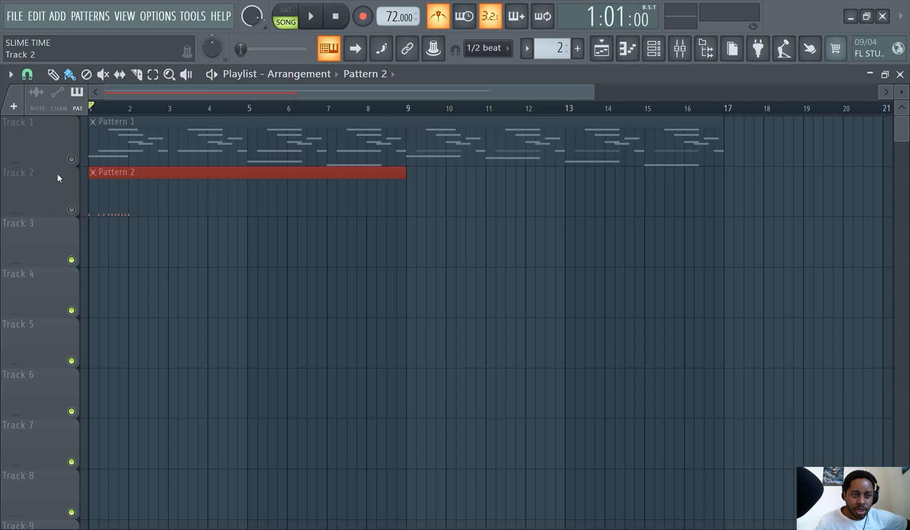
left_click(309, 16)
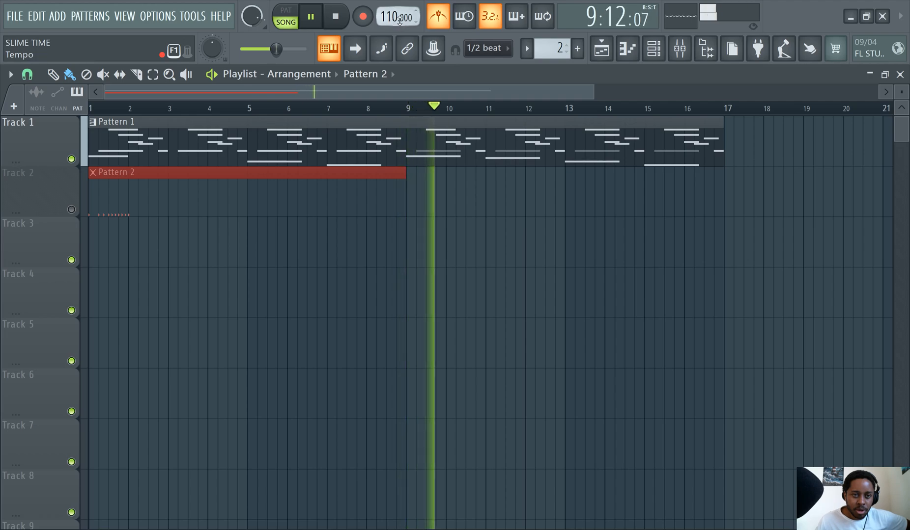
right_click(398, 16)
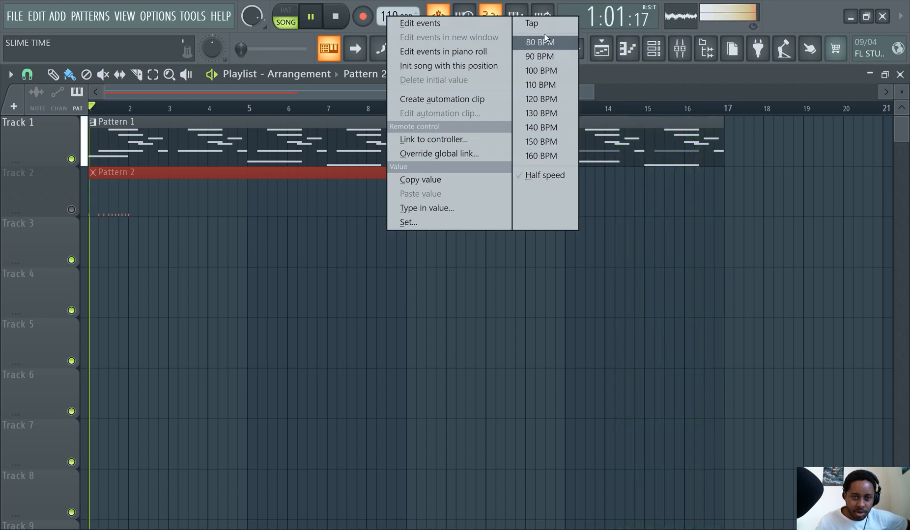
Tap along to the beat in the Tempo tapper to set 171 BPM, then close the tapper
left_click(530, 24)
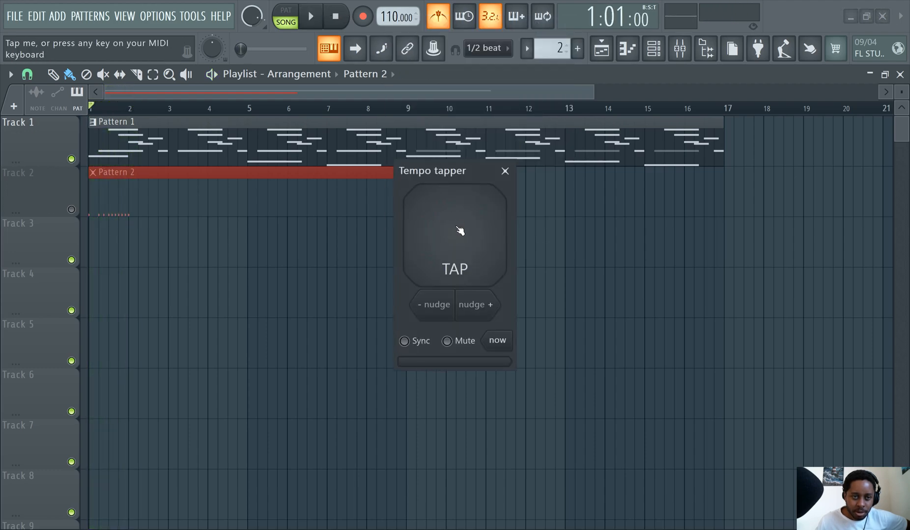
left_click(454, 232)
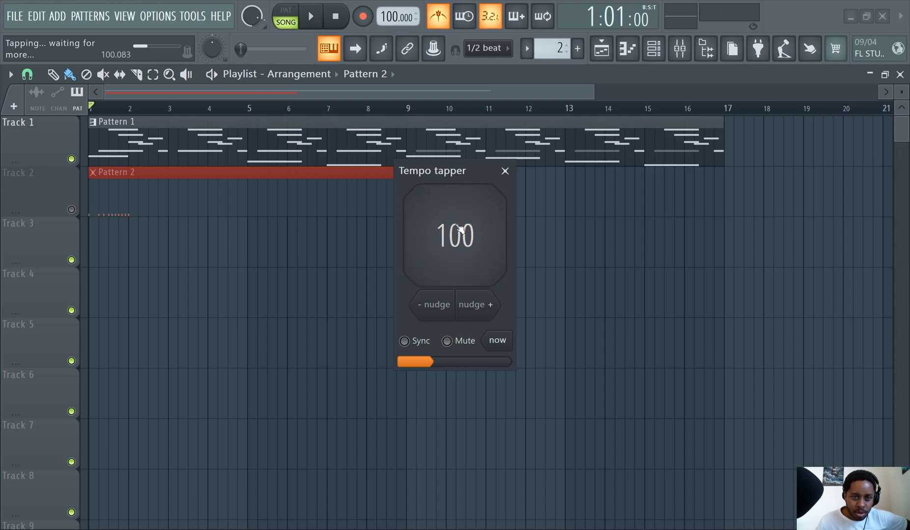
left_click(454, 235)
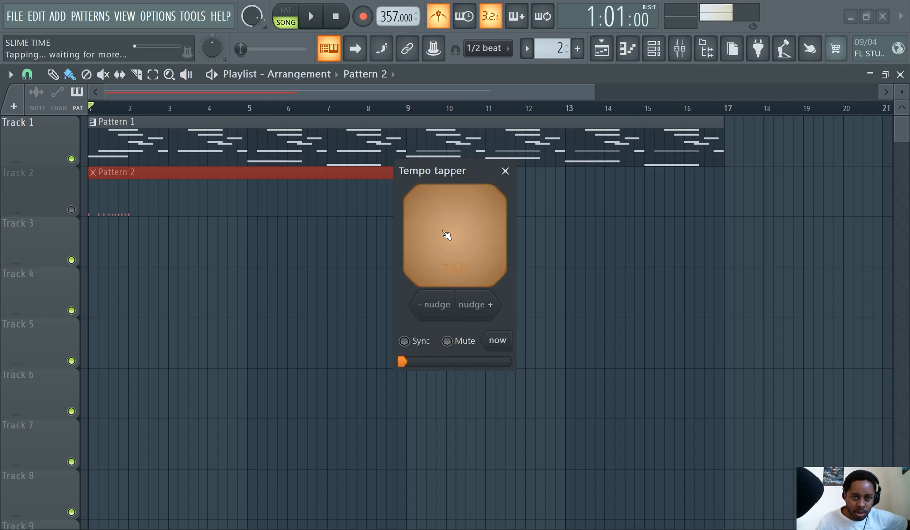
left_click(454, 235)
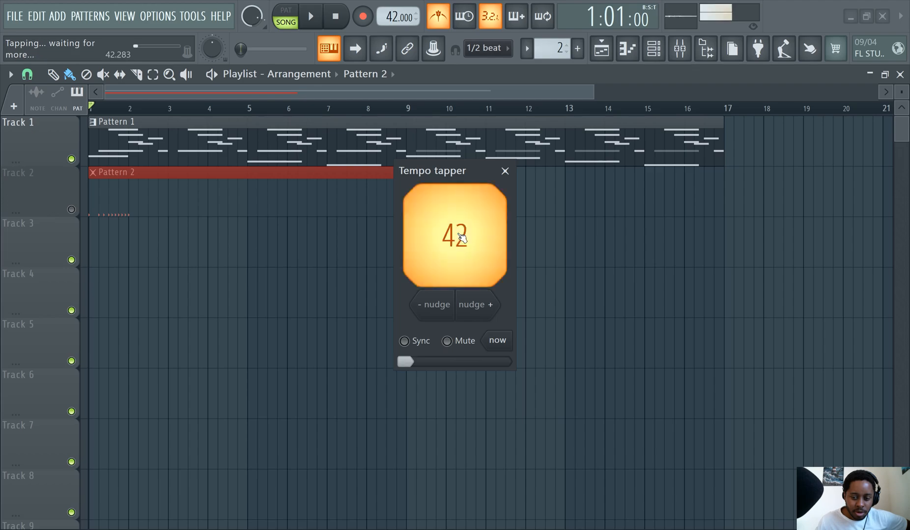
left_click(454, 235)
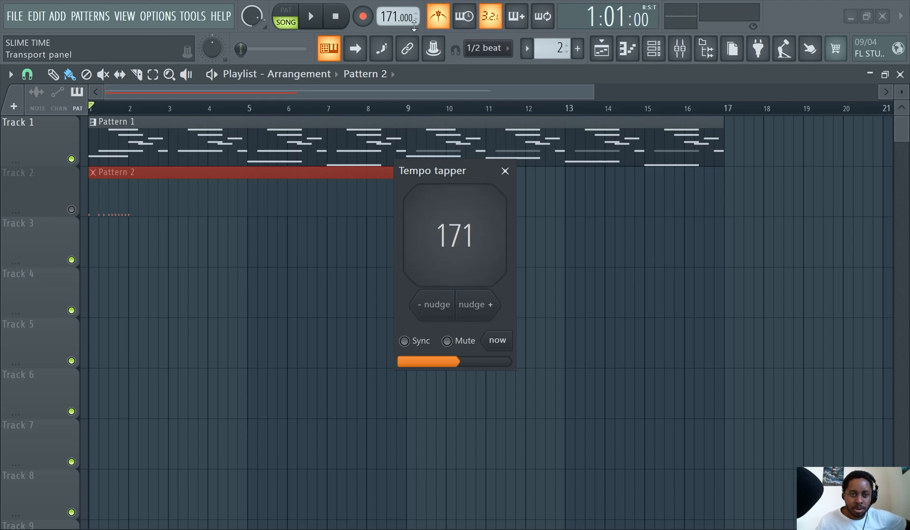
right_click(398, 16)
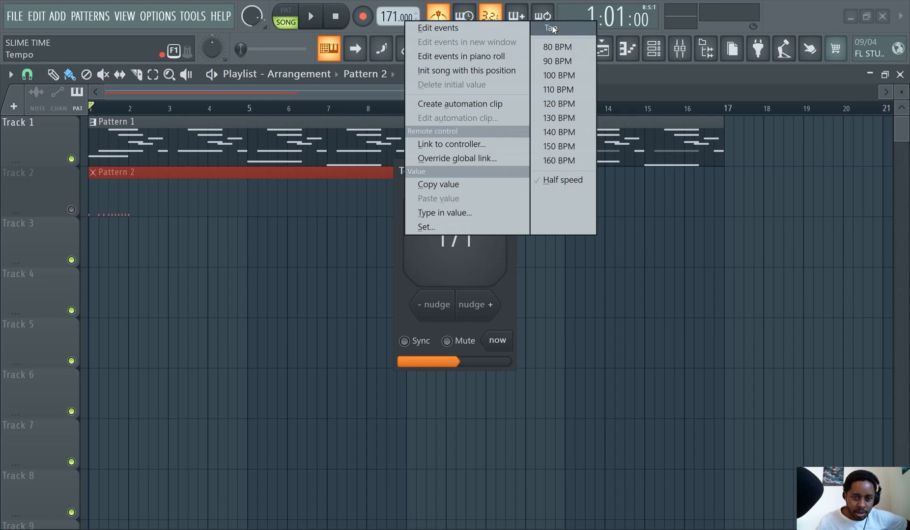
mouse_move(422, 5)
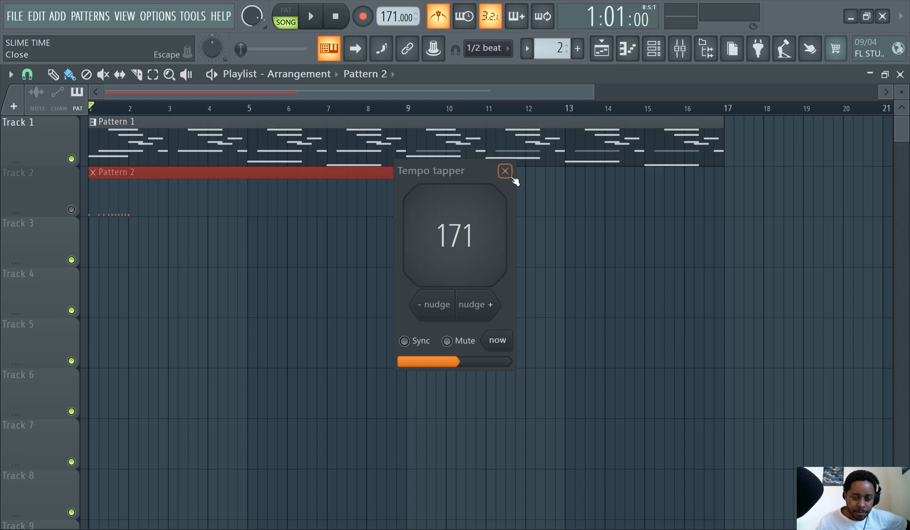
left_click(503, 171)
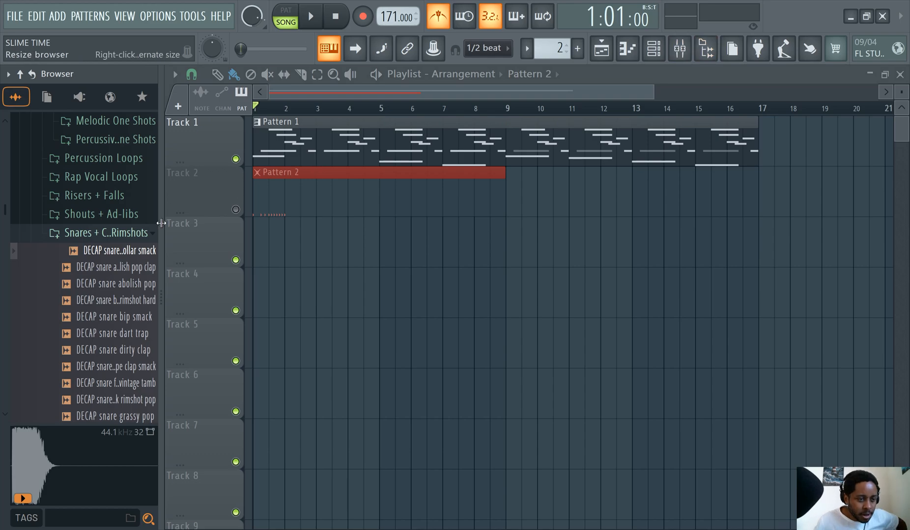
left_click(100, 177)
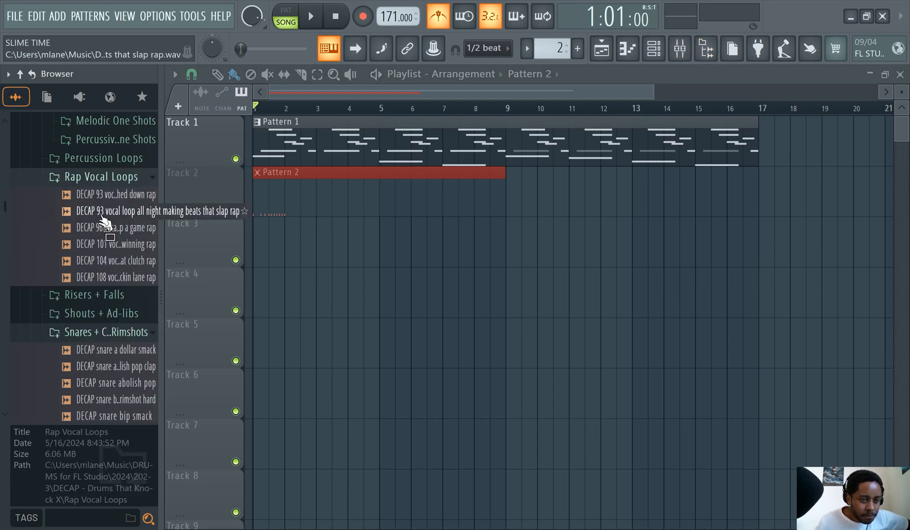
scroll("up", 3)
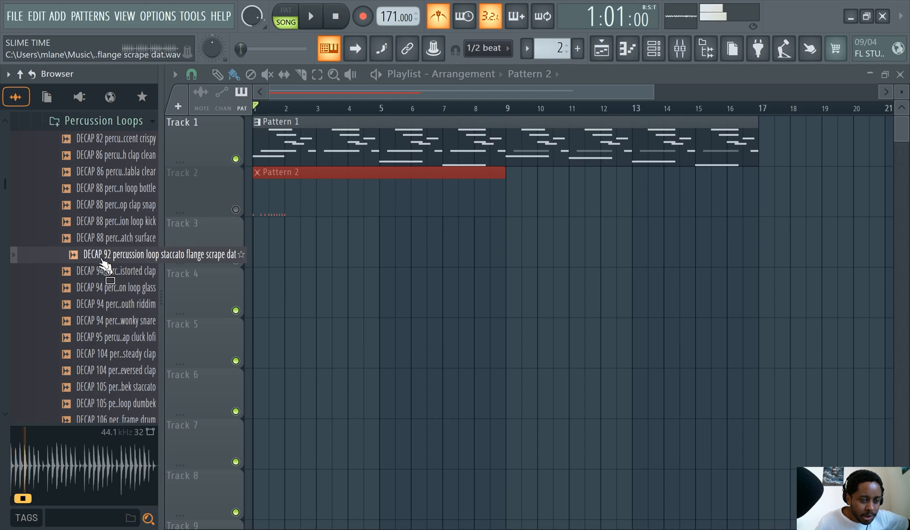
left_click(148, 237)
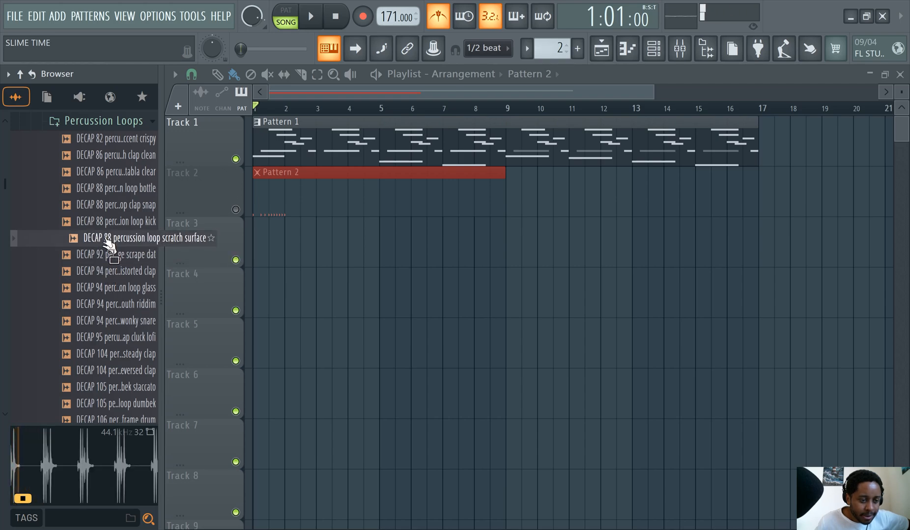
left_click(115, 221)
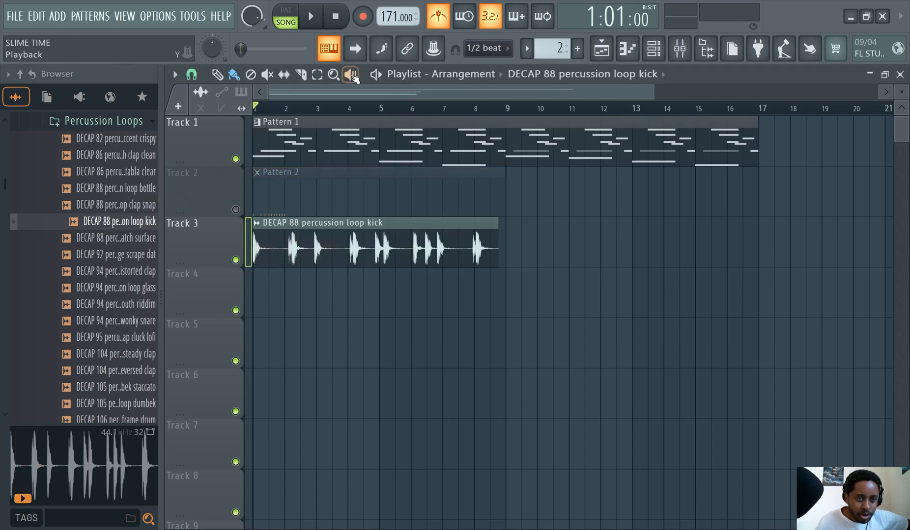
left_click(310, 16)
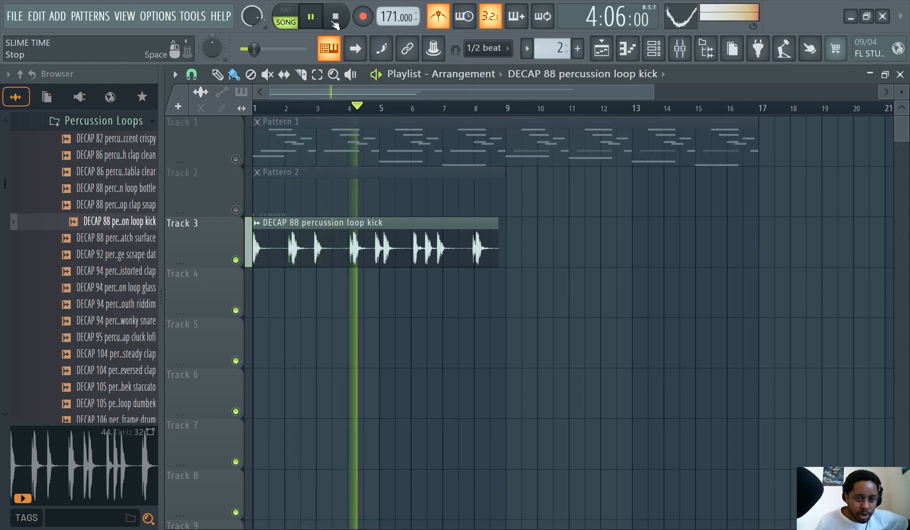
left_click(309, 17)
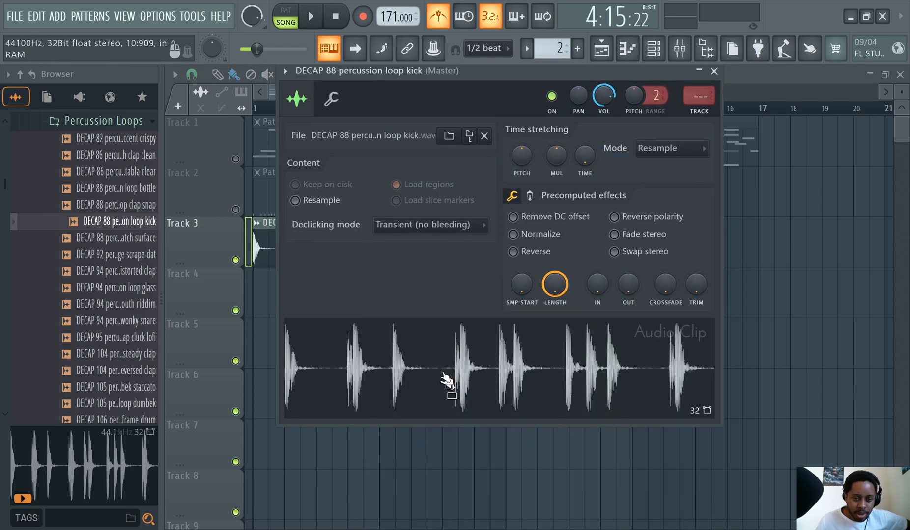
mouse_move(438, 371)
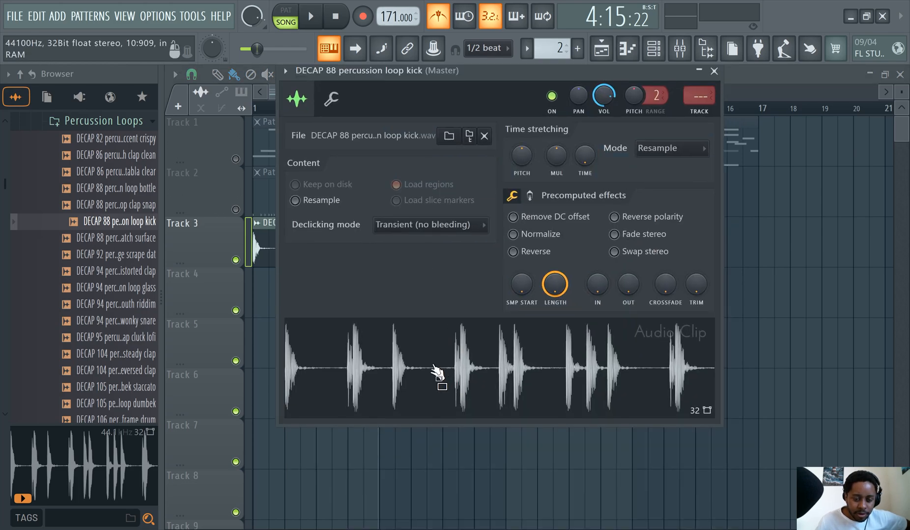
Detect the kick loop's tempo, accept the estimated 154 BPM, and set the project tempo to match
right_click(438, 371)
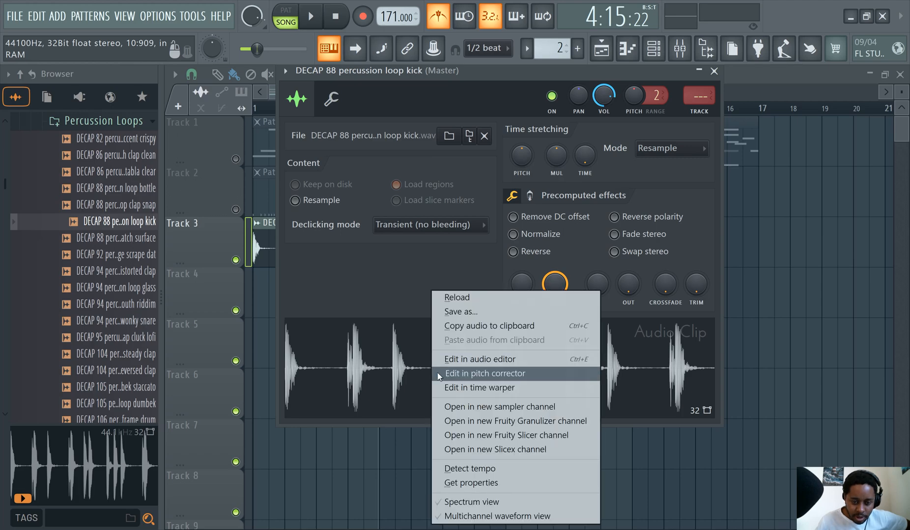
left_click(470, 469)
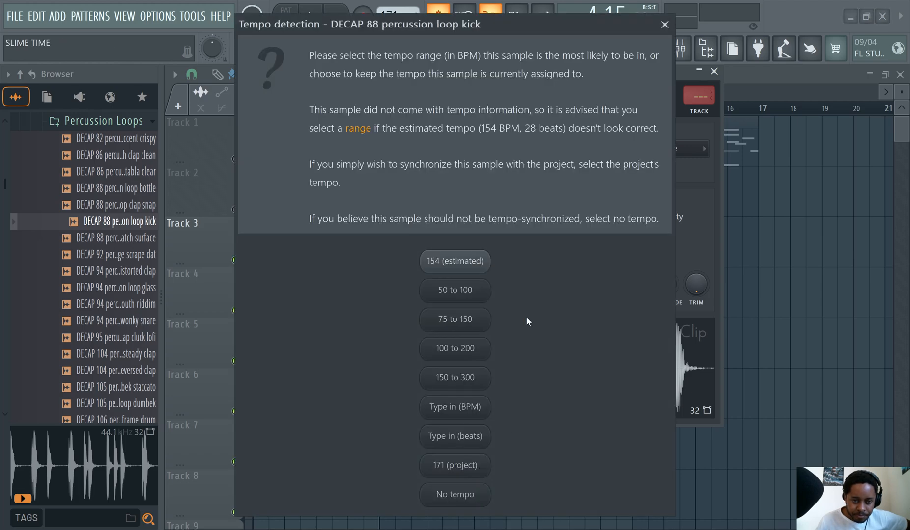
mouse_move(462, 273)
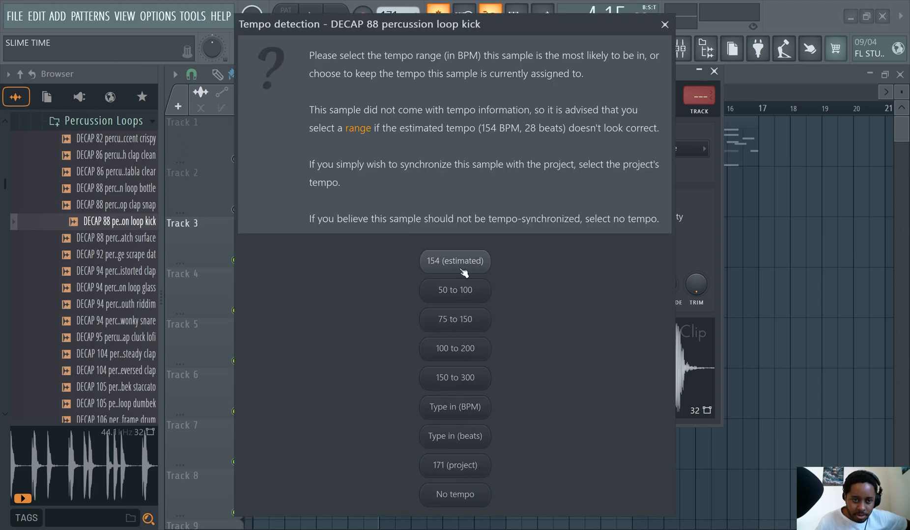
left_click(455, 261)
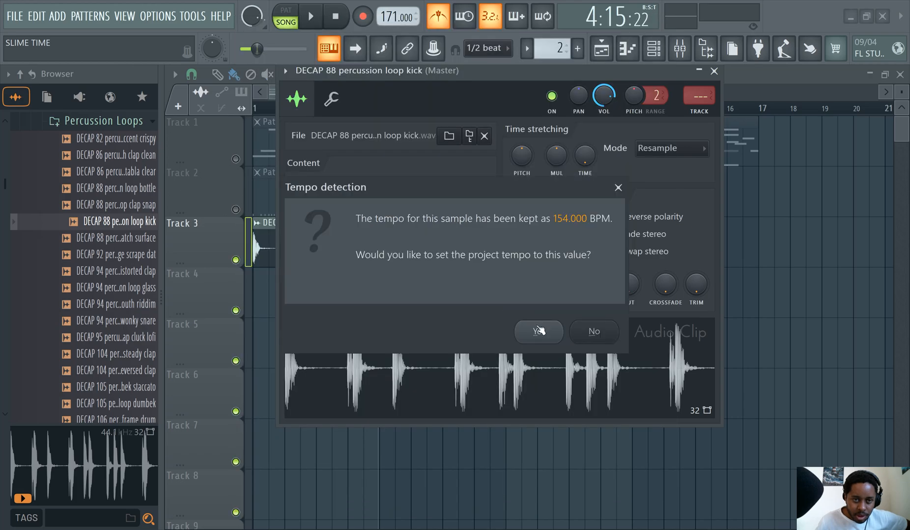
left_click(537, 331)
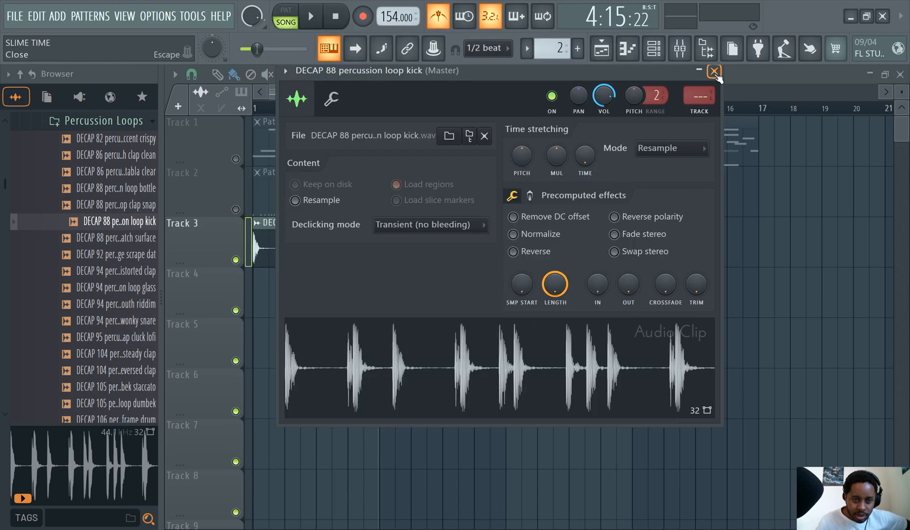
left_click(714, 70)
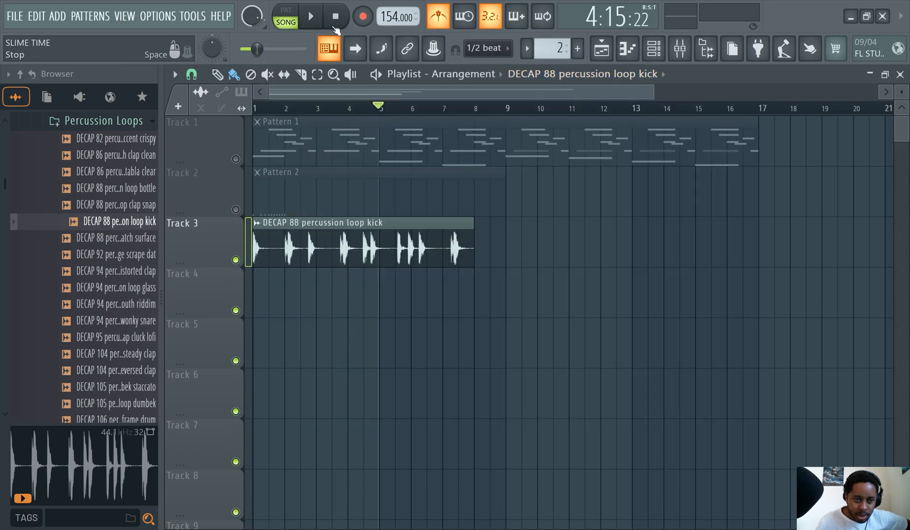
Play the arrangement at 154 BPM with the kick loop, then stop playback
left_click(310, 16)
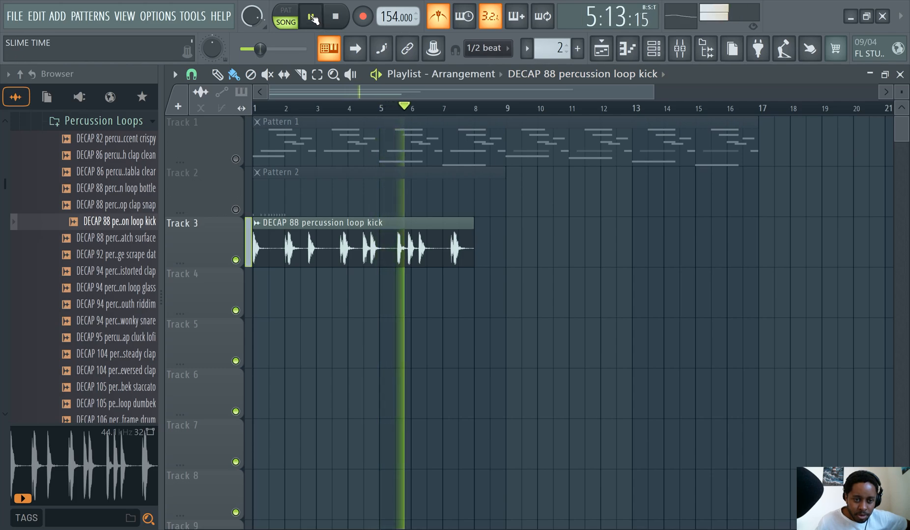
left_click(309, 16)
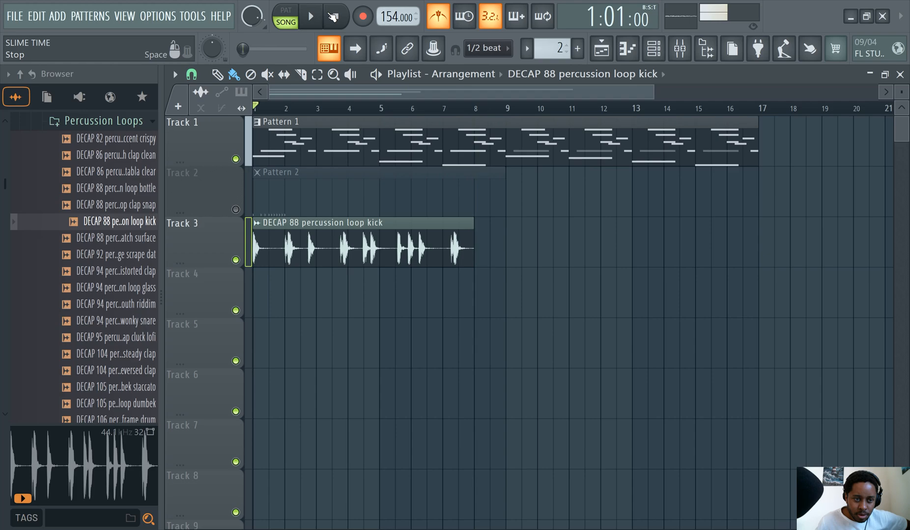
left_click(309, 16)
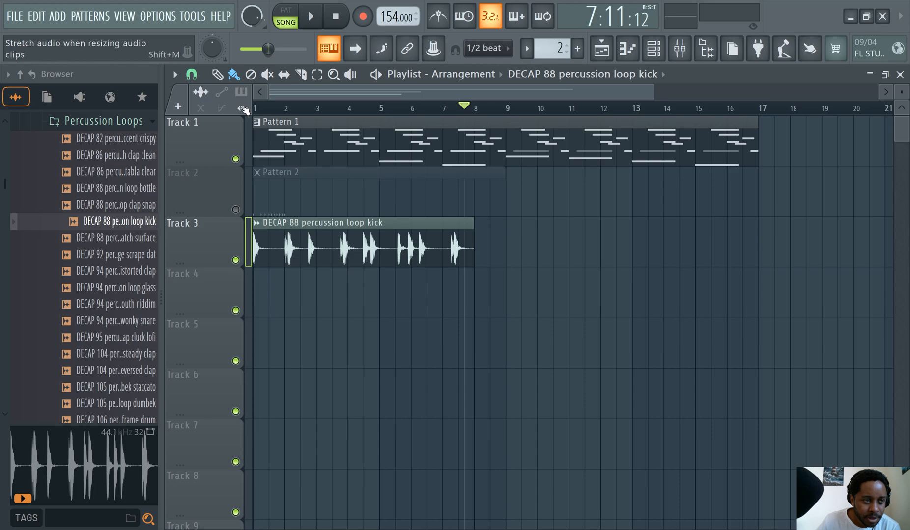
mouse_move(204, 110)
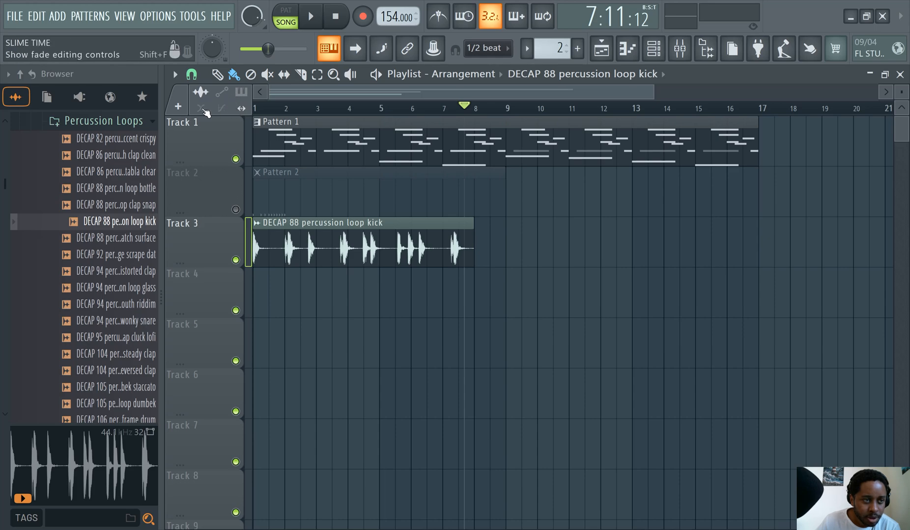
mouse_move(241, 109)
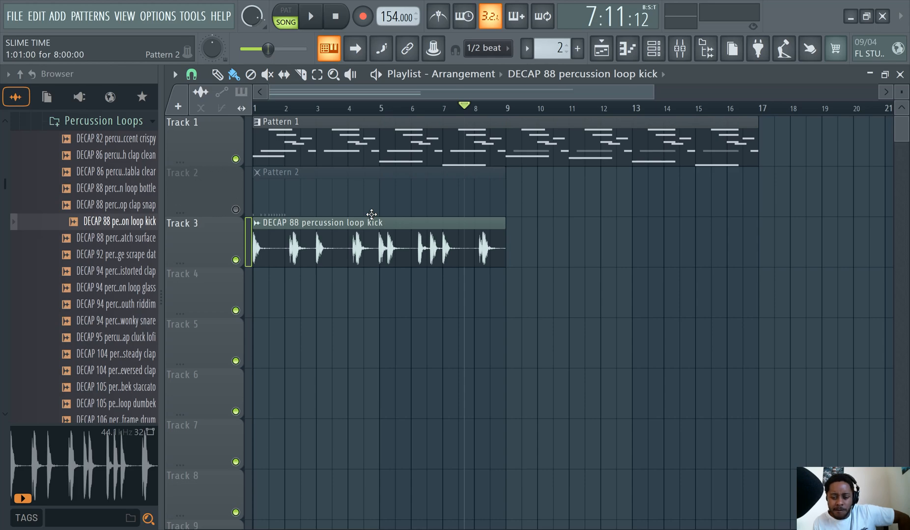
mouse_move(363, 204)
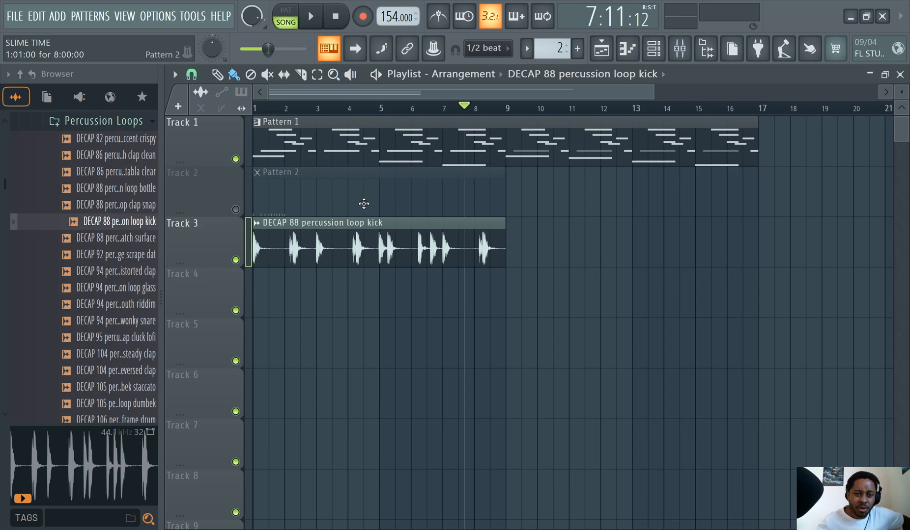
Mute the Pattern 1 and kick loop tracks and play the song from the start
left_click(236, 159)
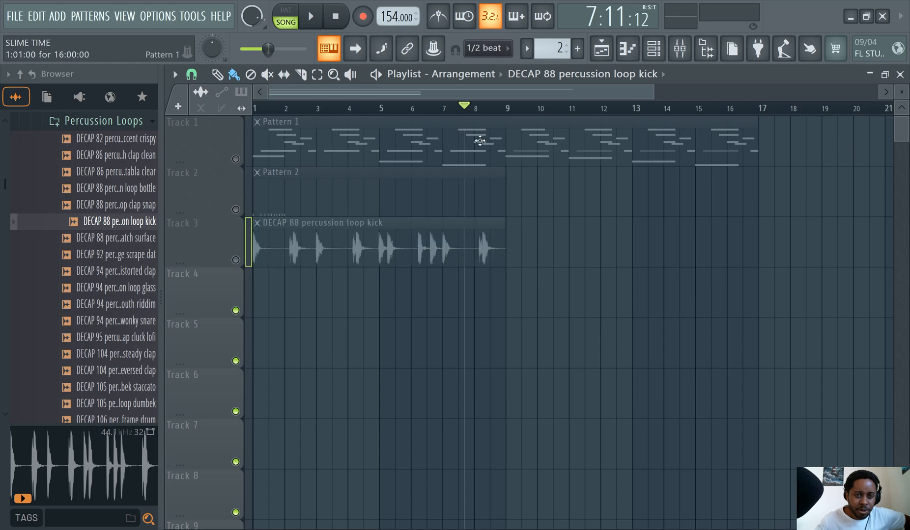
left_click(310, 17)
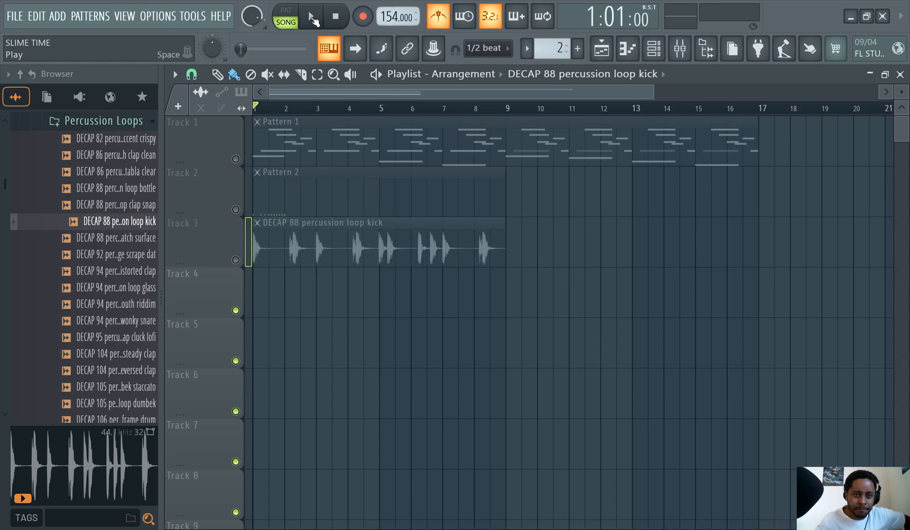
left_click(310, 16)
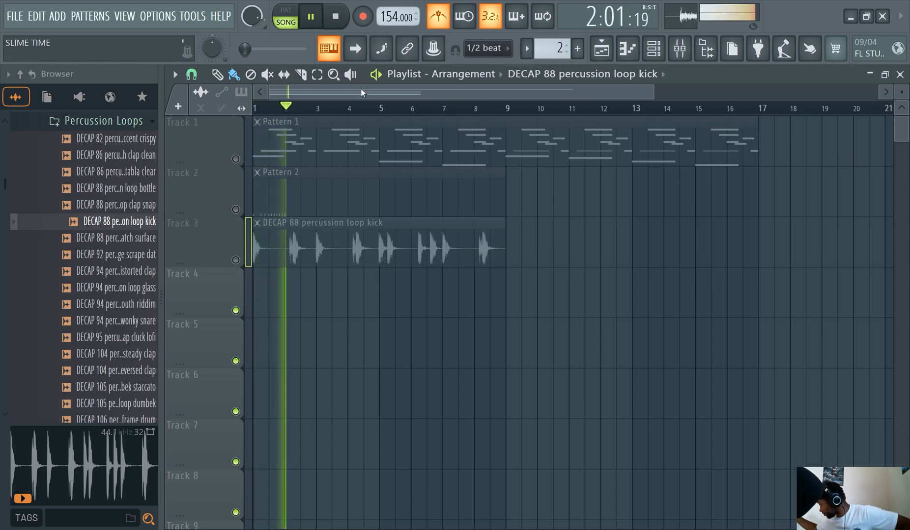